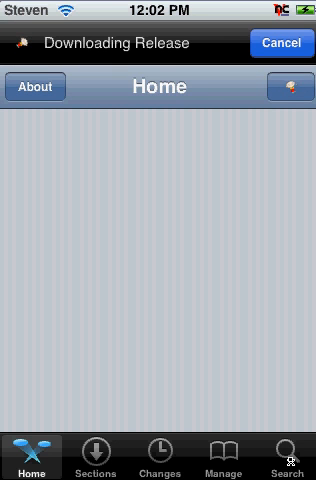
- Switch to Cydia's Search tab to reach the package search page
left_click(288, 460)
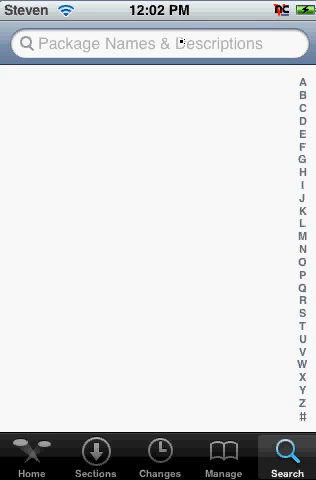
- Search Cydia's packages for "winterboard"
left_click(150, 44)
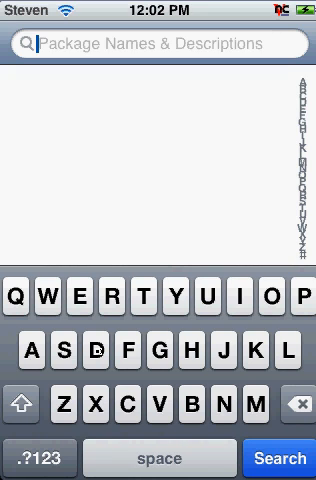
type("winterboard")
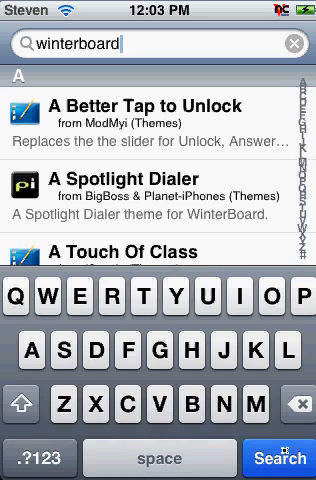
- Jump to the W results and locate WinterBoard, showing installed version 0.9.2693-1 by Jay Freeman
left_click(276, 460)
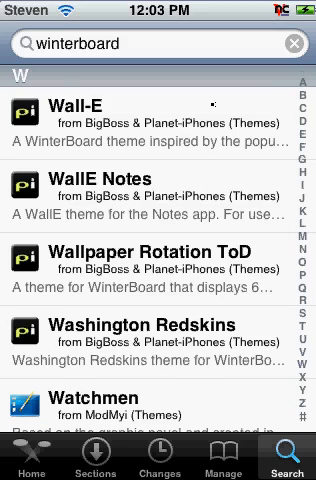
scroll("down", 3)
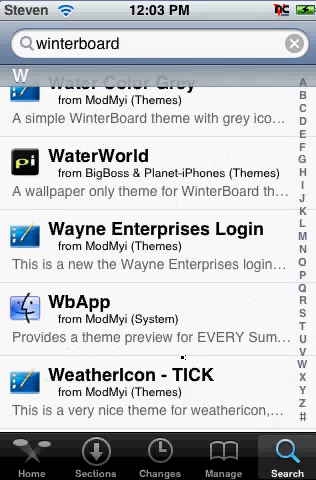
scroll("down", 3)
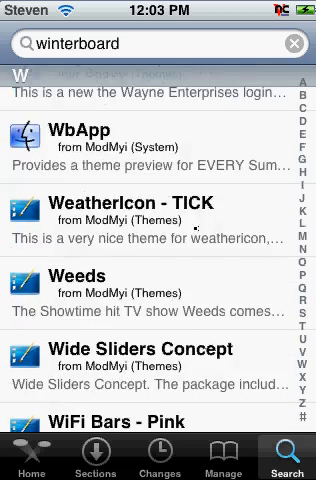
scroll("down", 3)
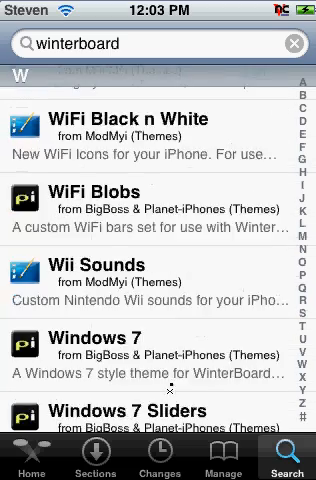
scroll("down", 3)
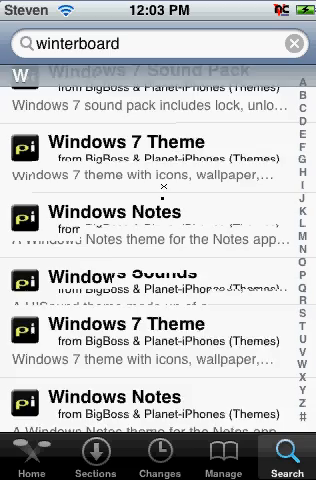
scroll("down", 3)
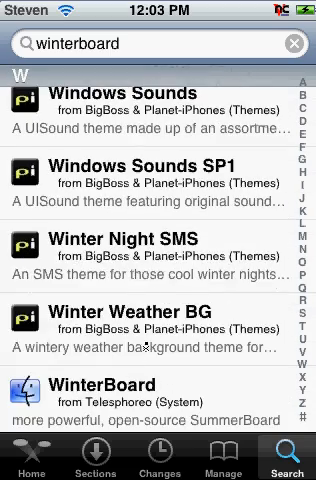
scroll("down", 3)
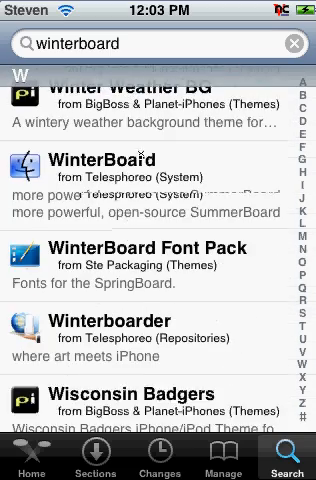
scroll("down", 3)
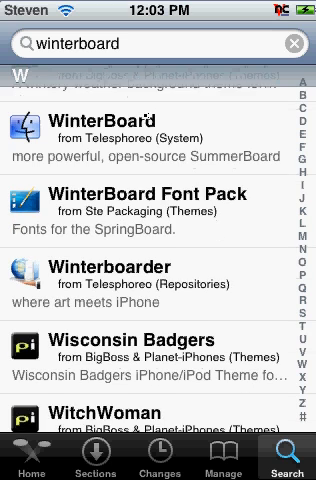
scroll("up", 3)
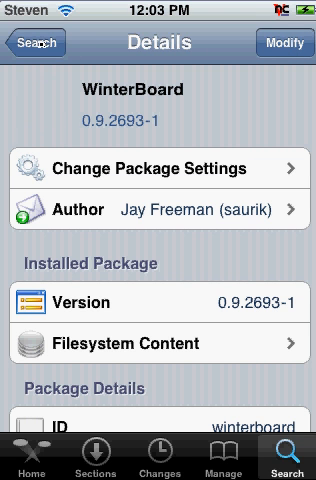
- Return to search, clear the old query and search the packages for "music"
left_click(36, 42)
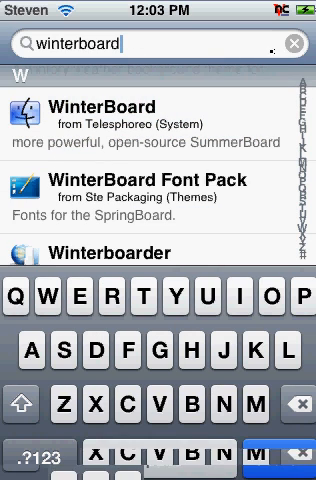
left_click(296, 48)
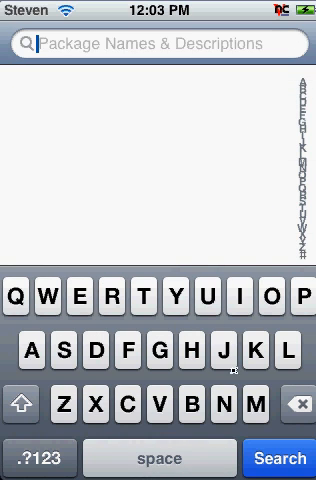
type("m")
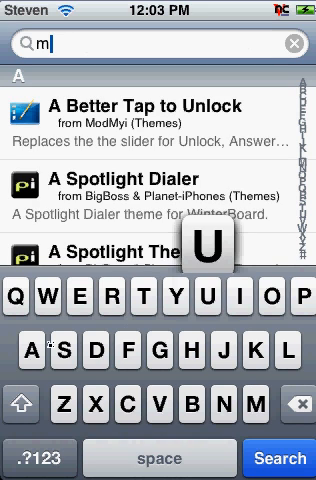
type("us")
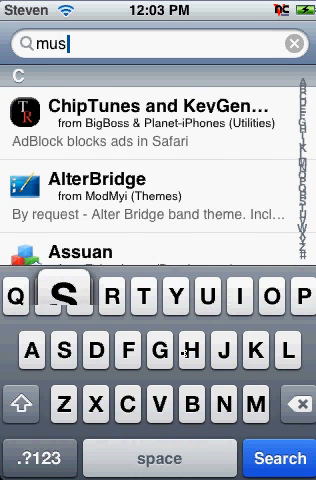
type("ic")
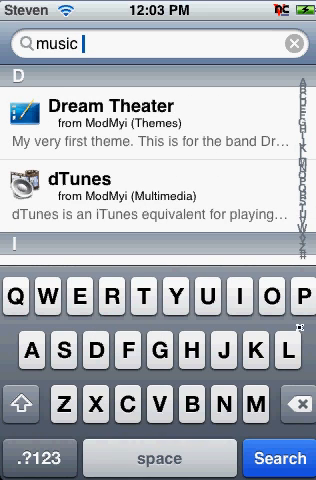
left_click(284, 460)
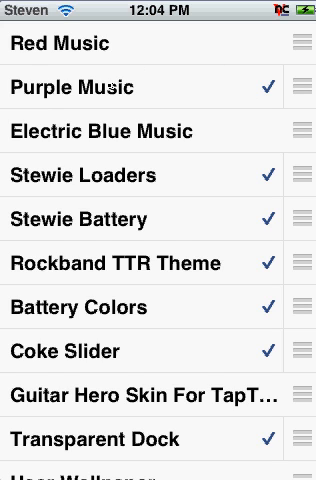
- Leave WinterBoard with Purple Music enabled and return to the iPhone home screen
key("home")
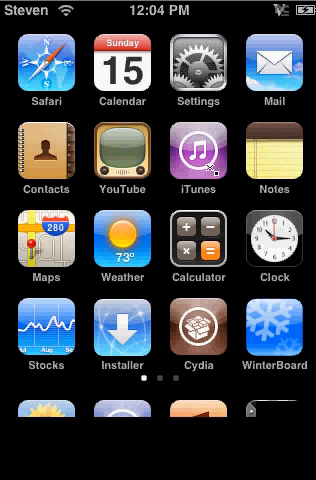